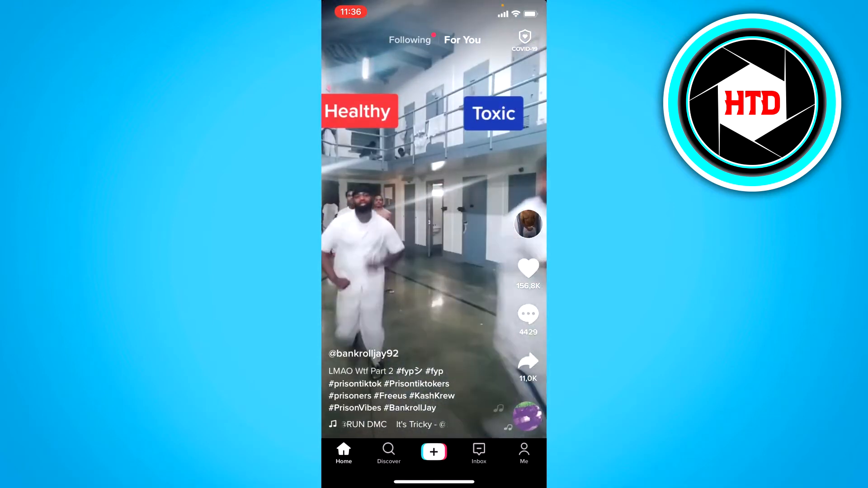
# - Switch from the For You feed to your private profile (10 following, 2 followers)
pyautogui.click(523, 453)
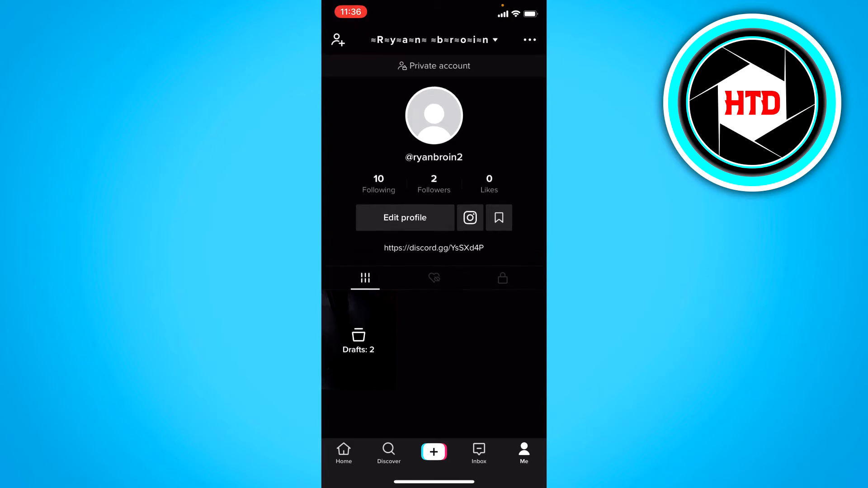
pyautogui.scroll(3)
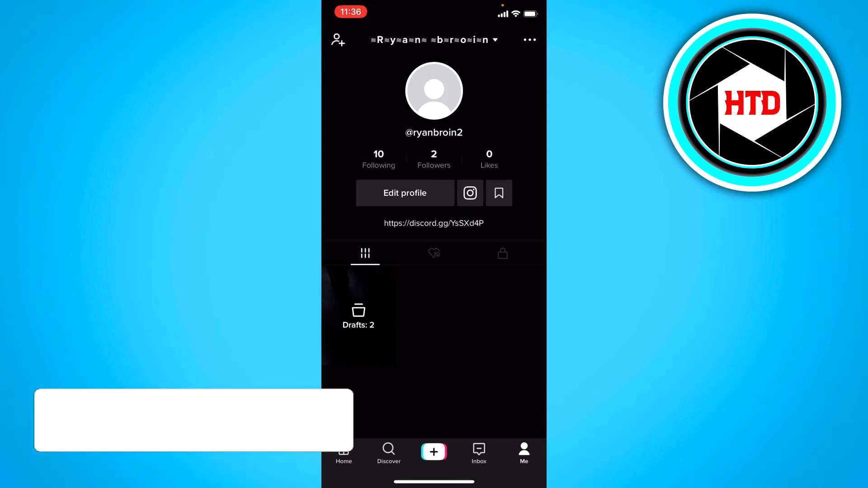
pyautogui.click(272, 421)
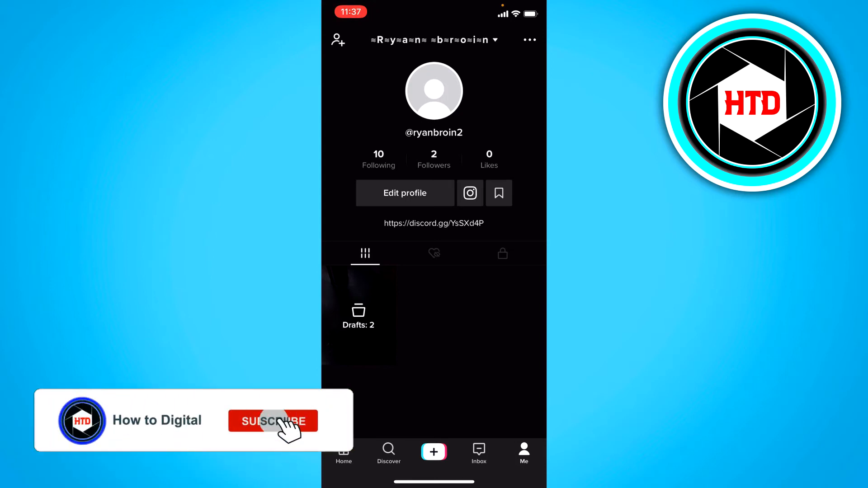
pyautogui.click(272, 421)
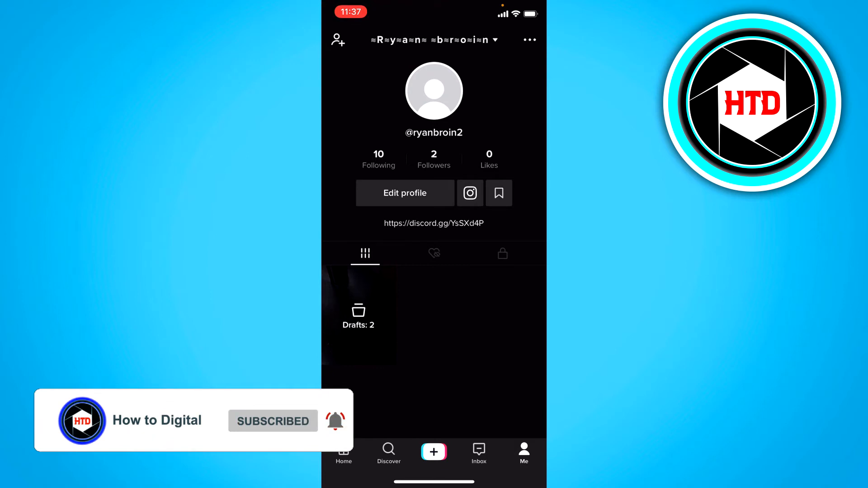